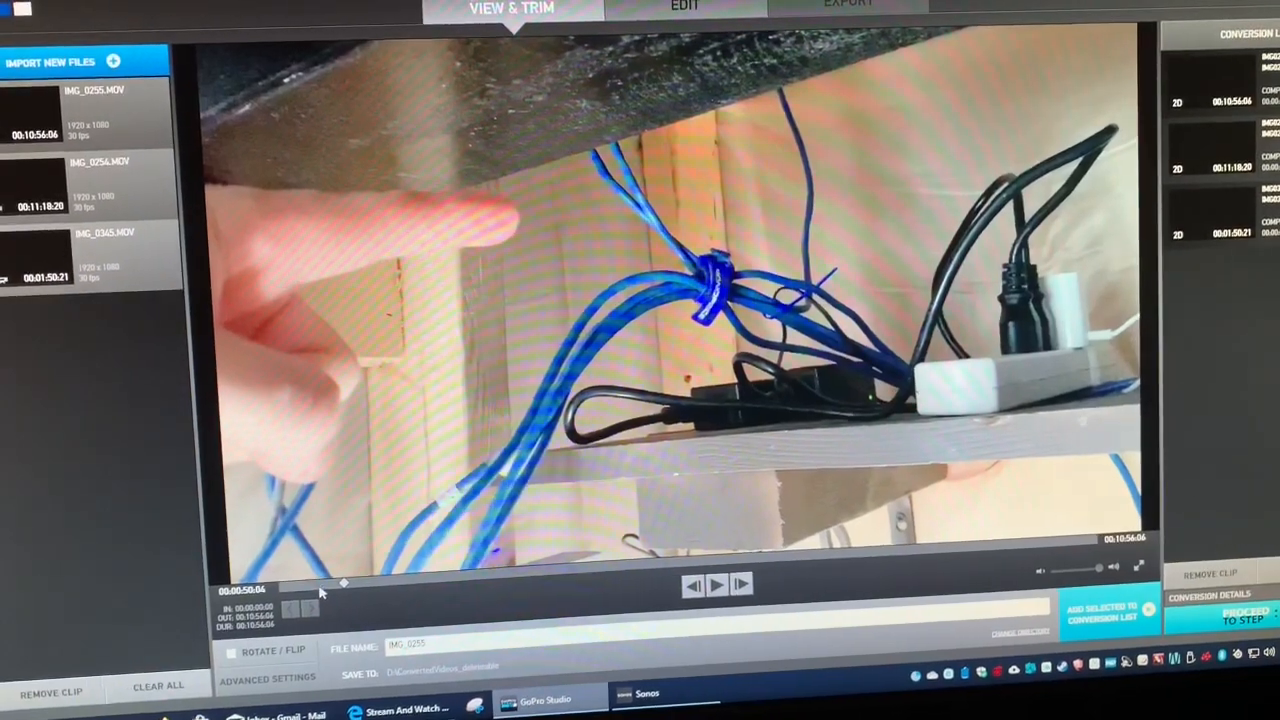
Scrub the IMG_0255 playhead back to about 00:00:18 to show the whole network closet
{"action": "left_click_drag", "start_coordinate": [343, 583], "coordinate": [320, 583]}
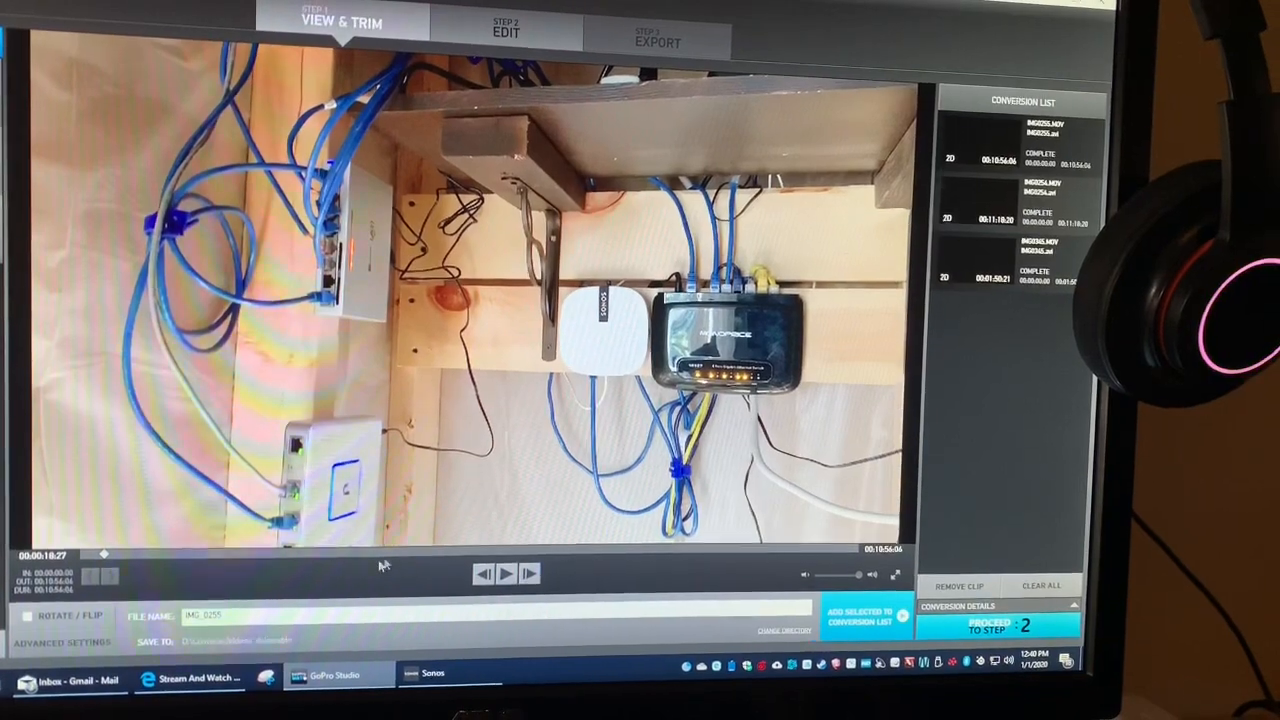
{"action": "left_click_drag", "start_coordinate": [103, 555], "coordinate": [548, 557]}
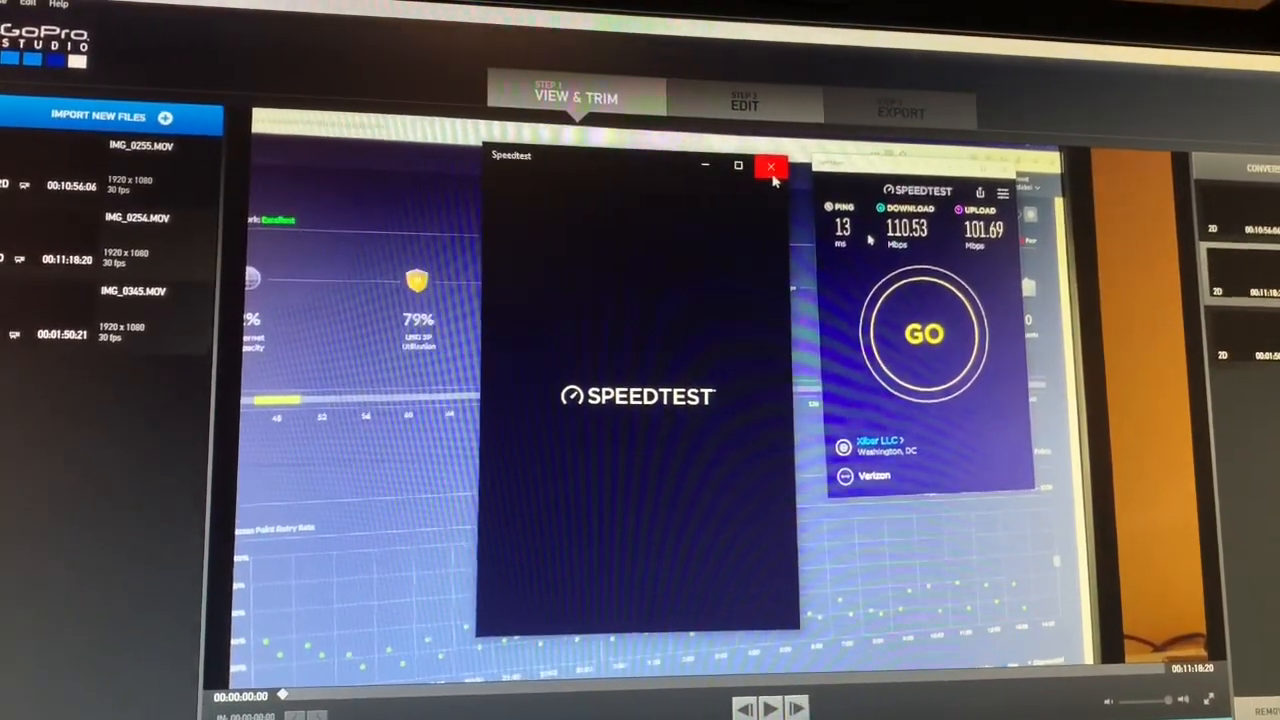
Close the blank Speedtest splash window, leaving the 110.53/101.69 Mbps results visible
{"action": "left_click", "coordinate": [770, 166]}
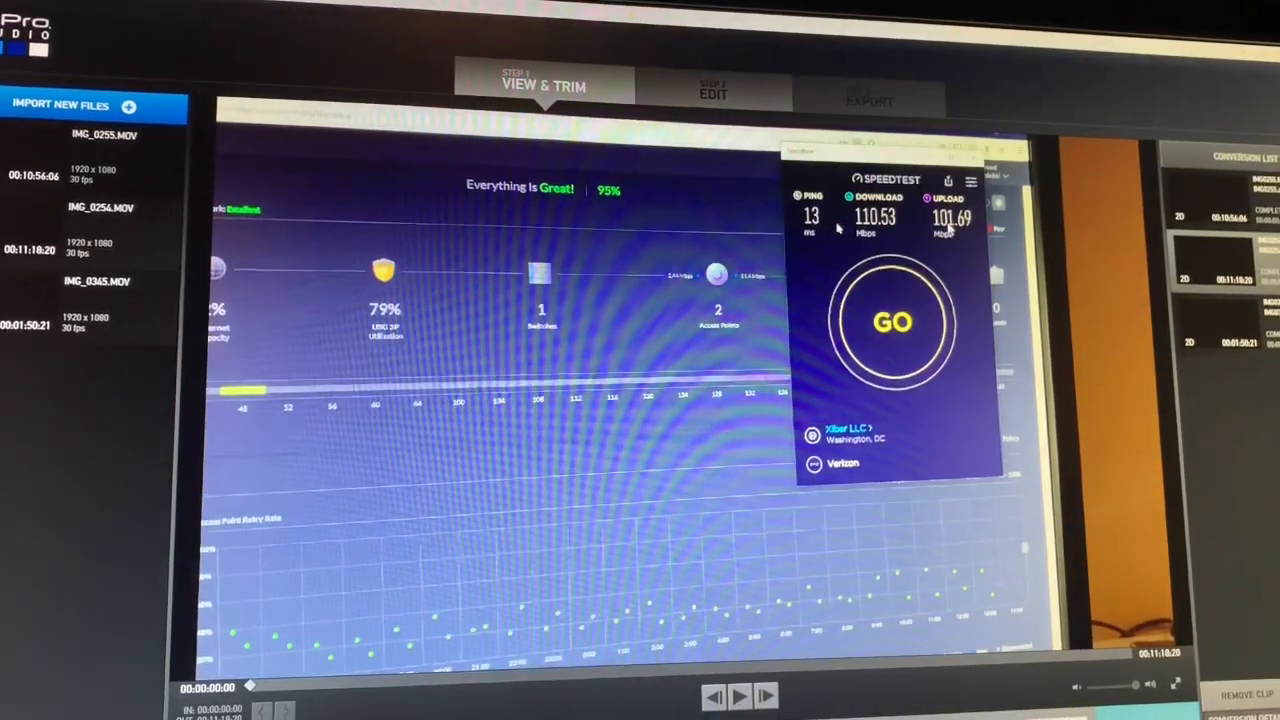